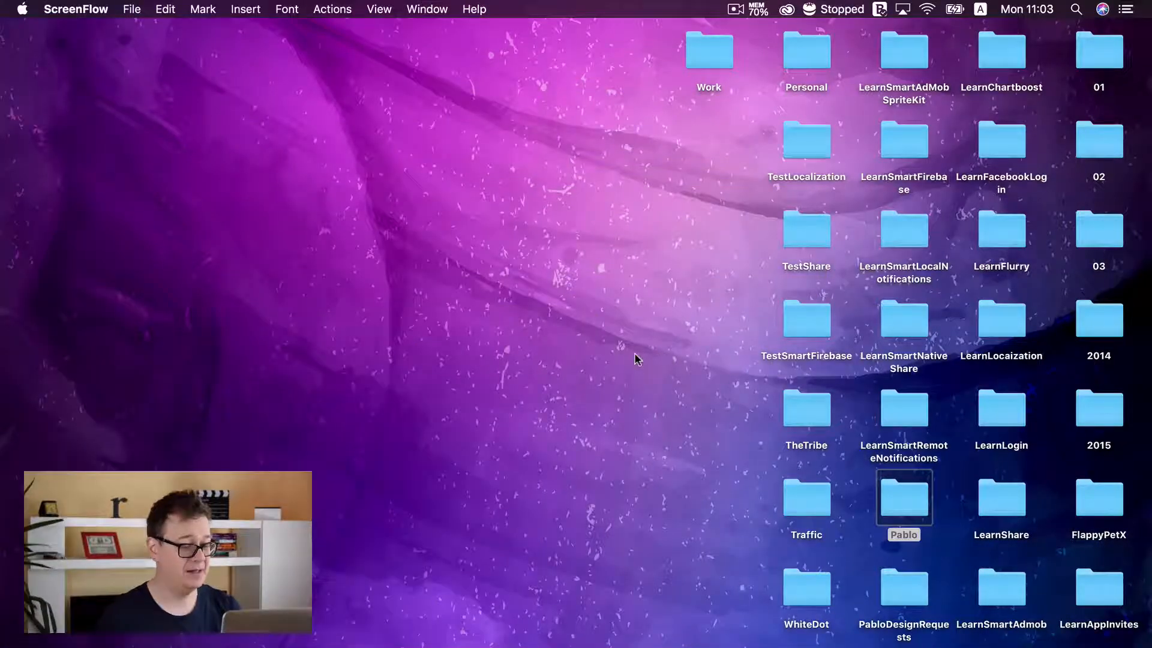
# Launch Xcode via Spotlight so the Welcome to Xcode window appears.
pyautogui.write('xcode')
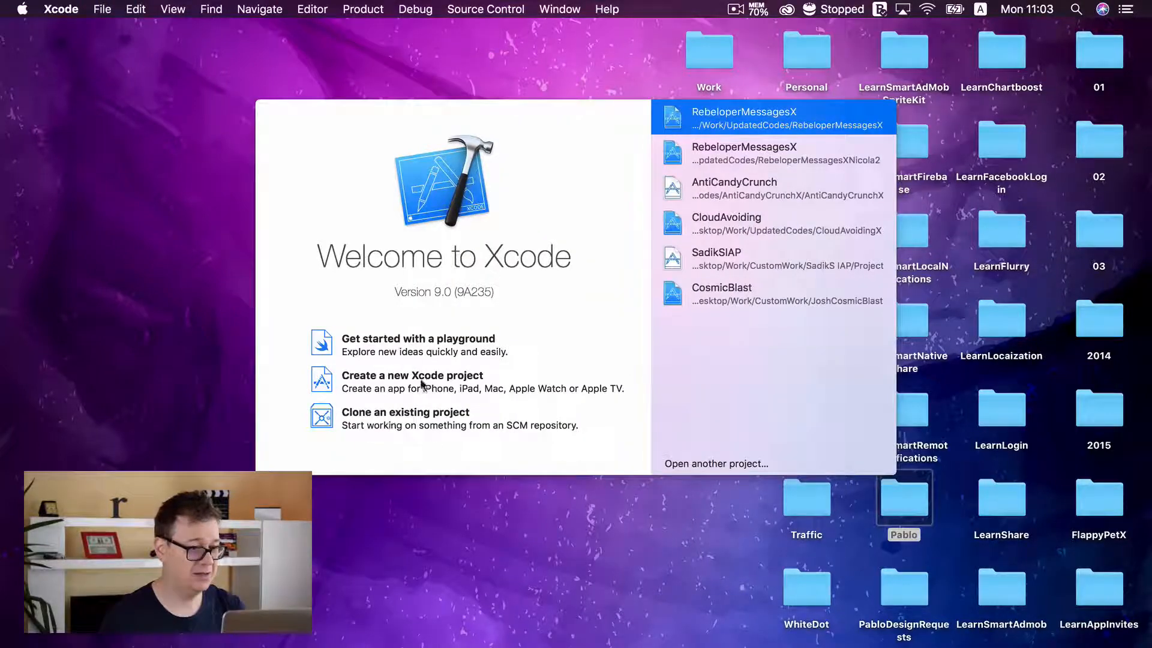
# Create a new Single View App project with product name NoStoryboards.
pyautogui.click(412, 374)
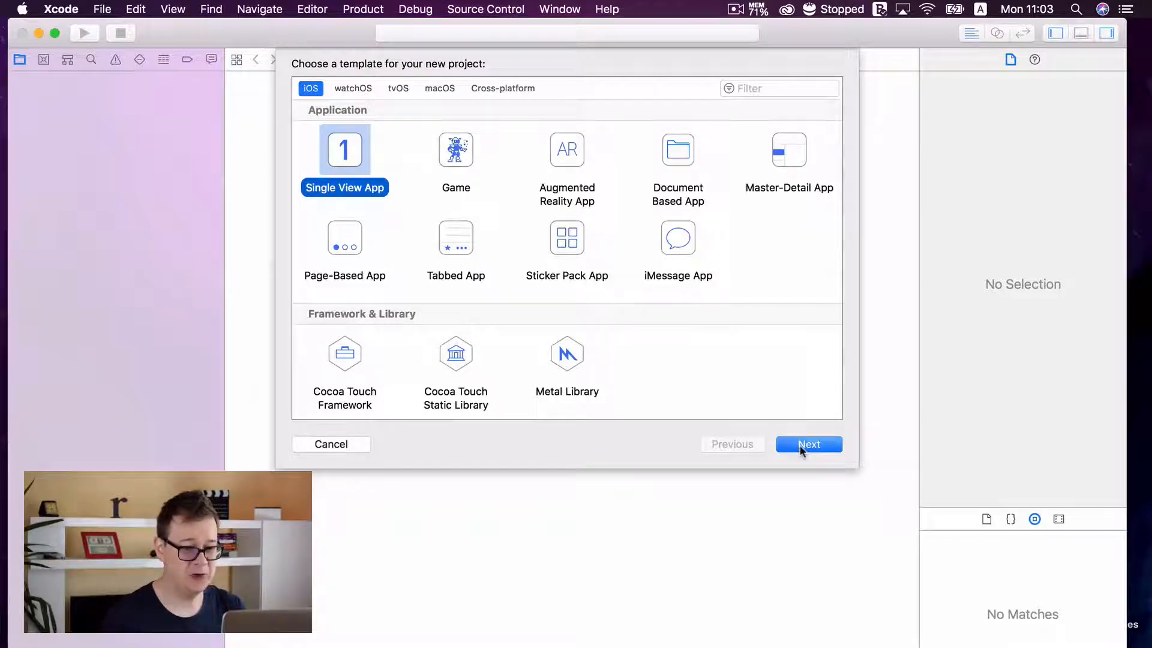
pyautogui.click(808, 443)
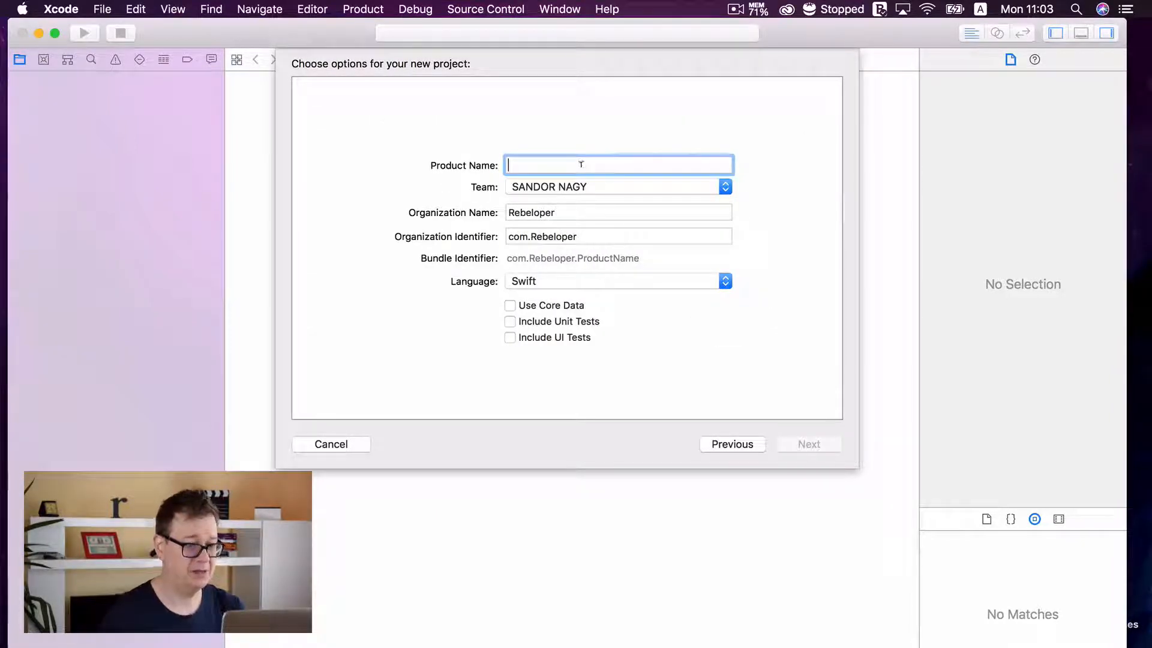
pyautogui.write('No')
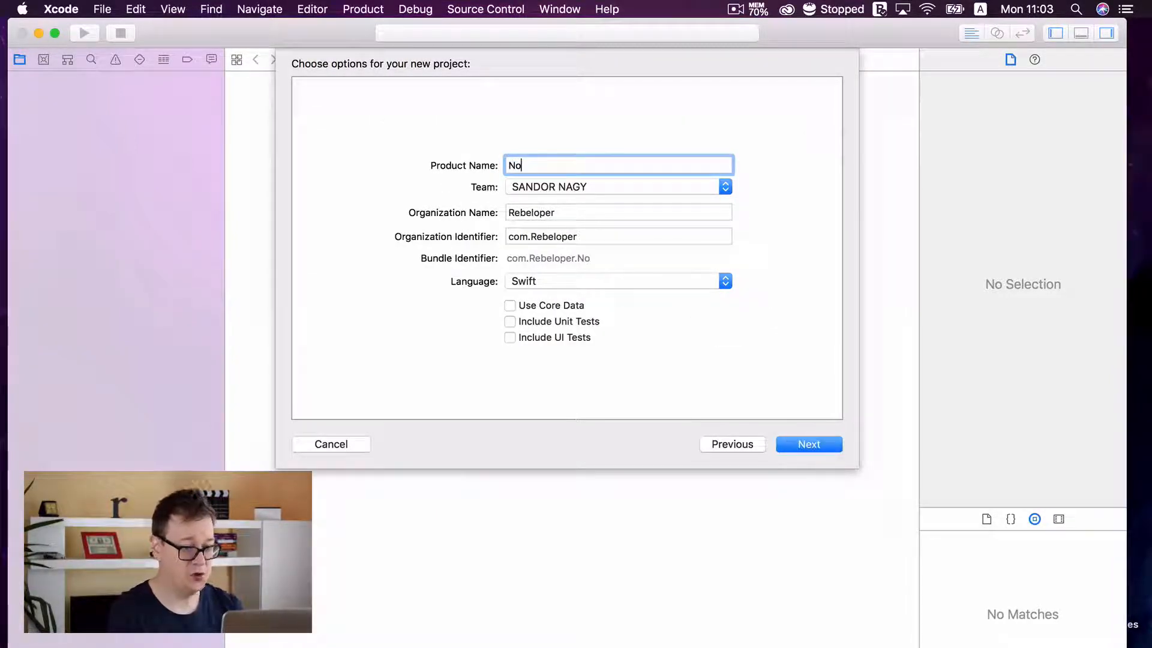
pyautogui.write('Storybo')
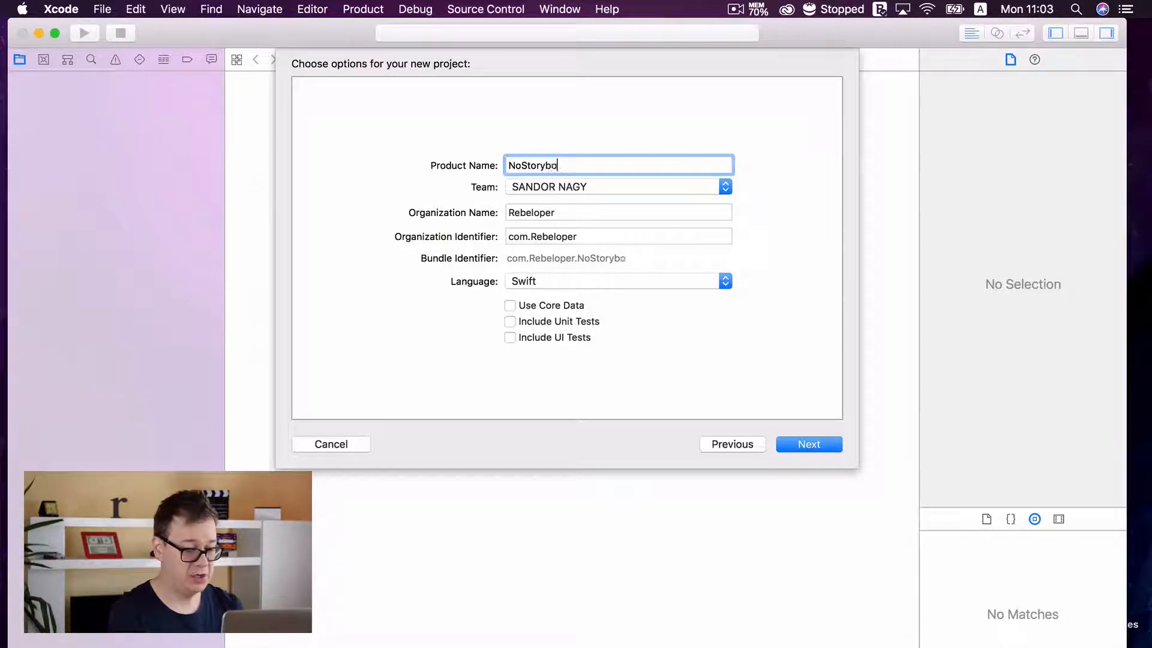
pyautogui.write('ard')
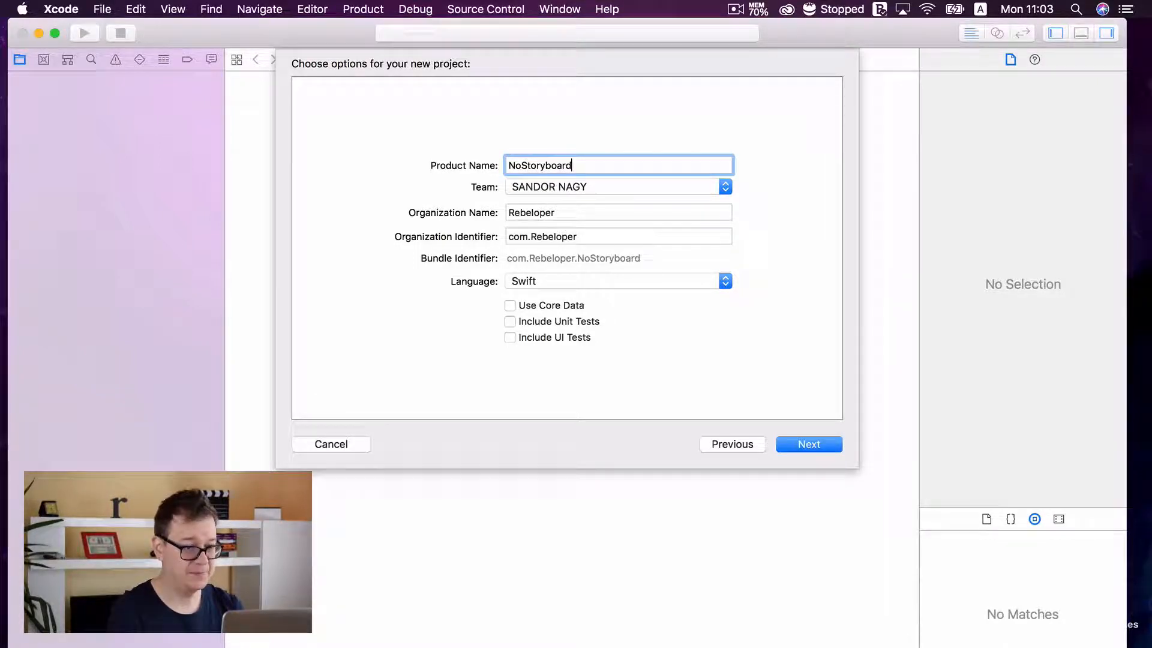
pyautogui.write('s')
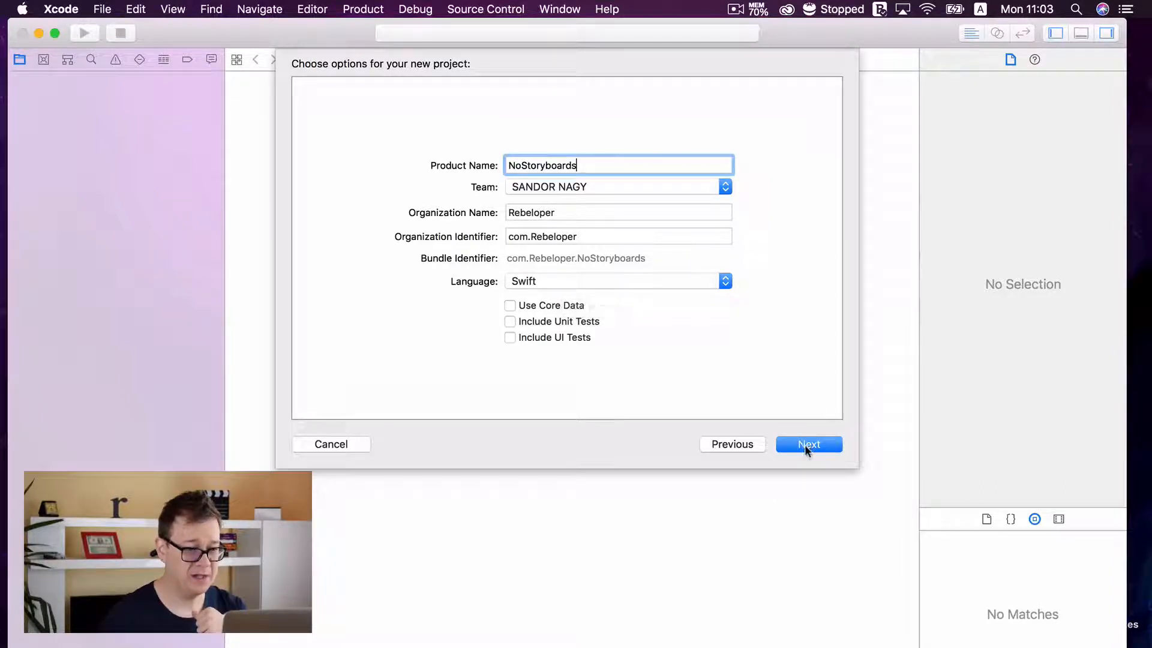
# Save the NoStoryboards project to the Desktop and land on its general settings.
pyautogui.click(807, 444)
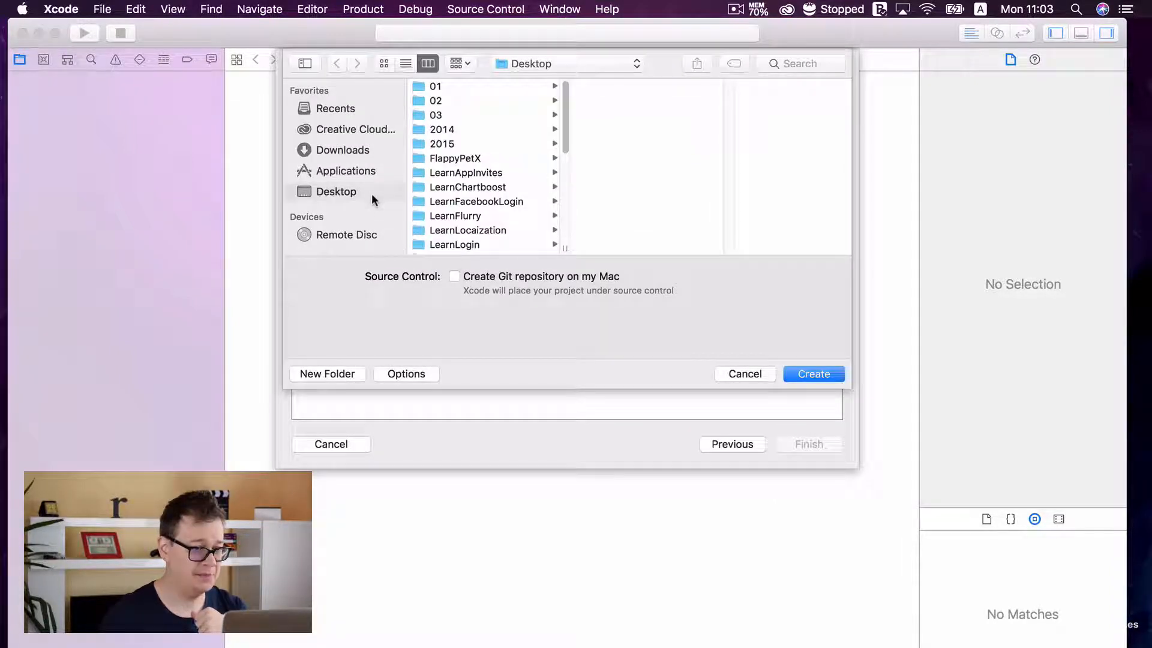
pyautogui.click(813, 374)
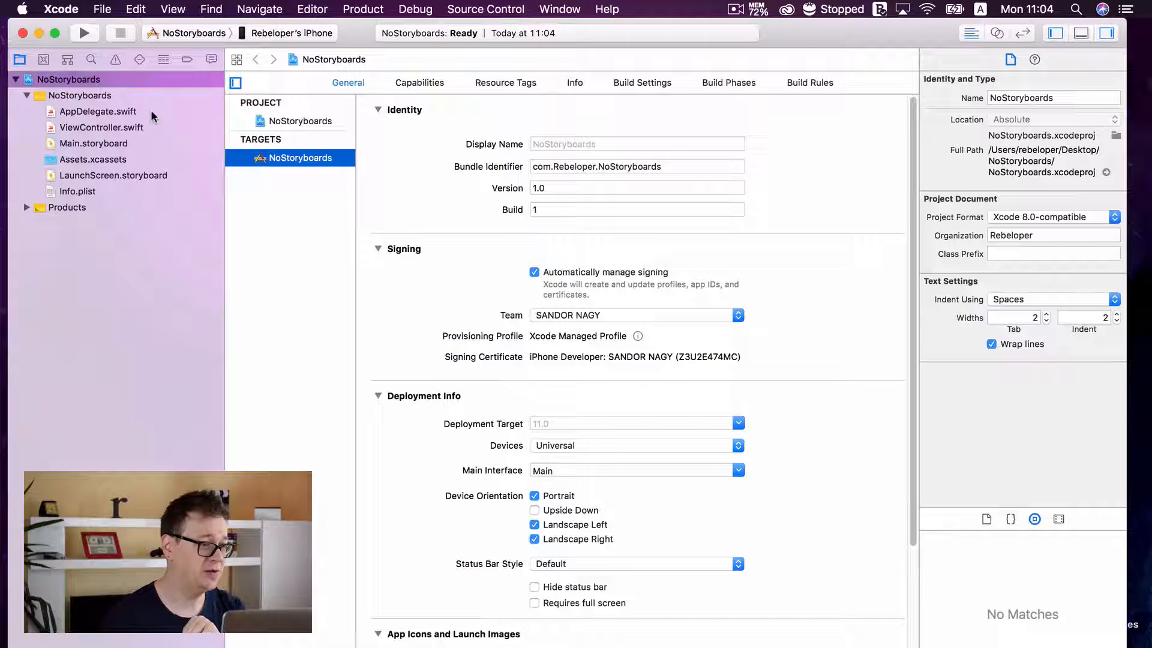
# In AppDelegate.swift's launch method, add window = UIWindow() and window?.makeKeyAndVisible().
pyautogui.click(96, 110)
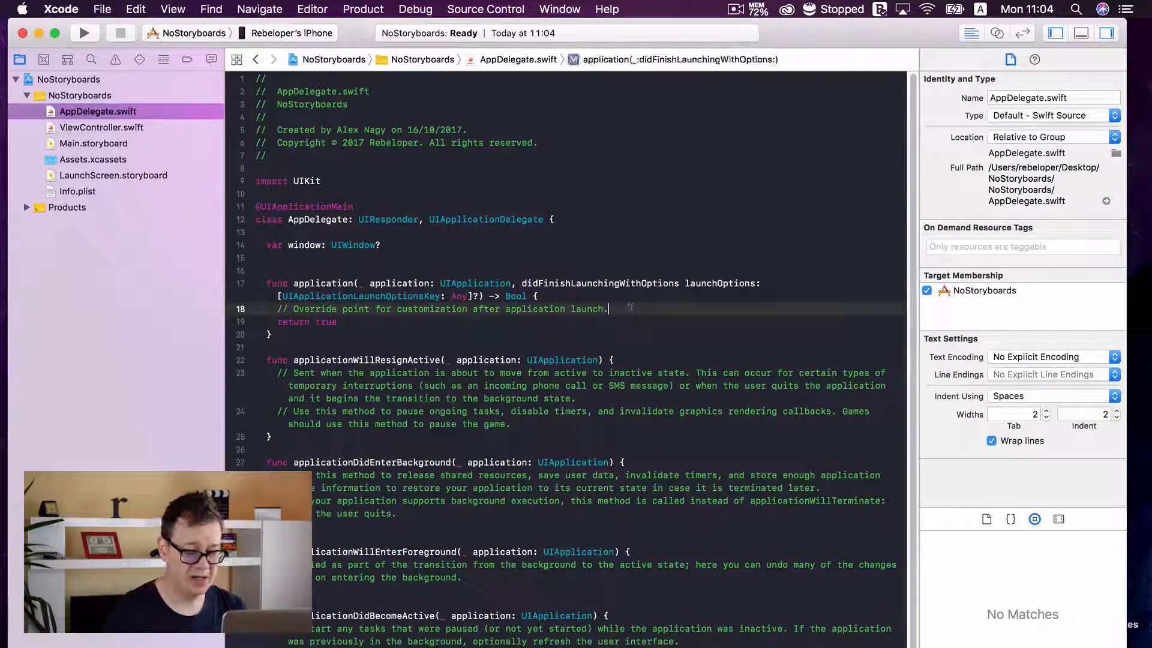
pyautogui.press('return')
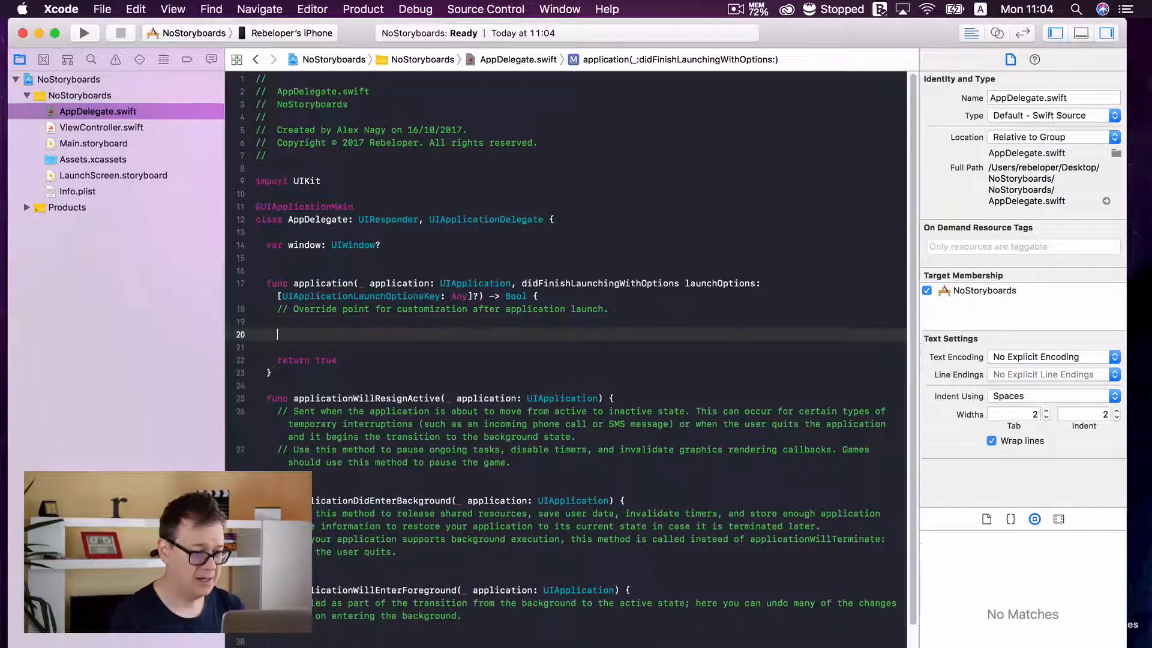
pyautogui.write('window =')
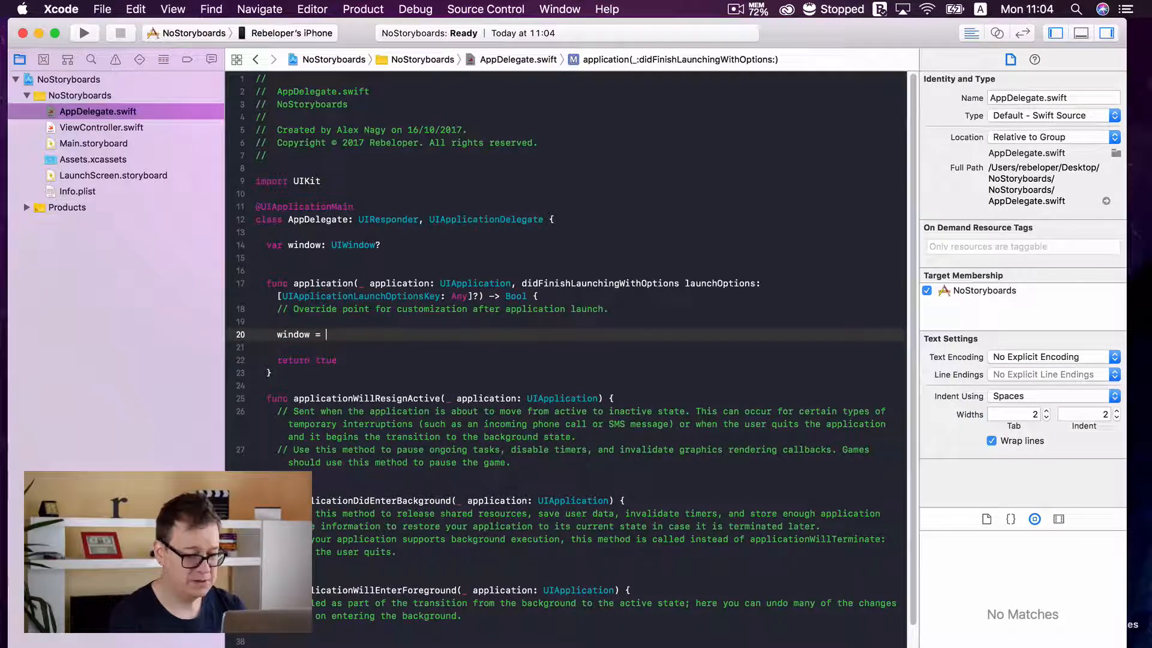
pyautogui.write('UIWindow')
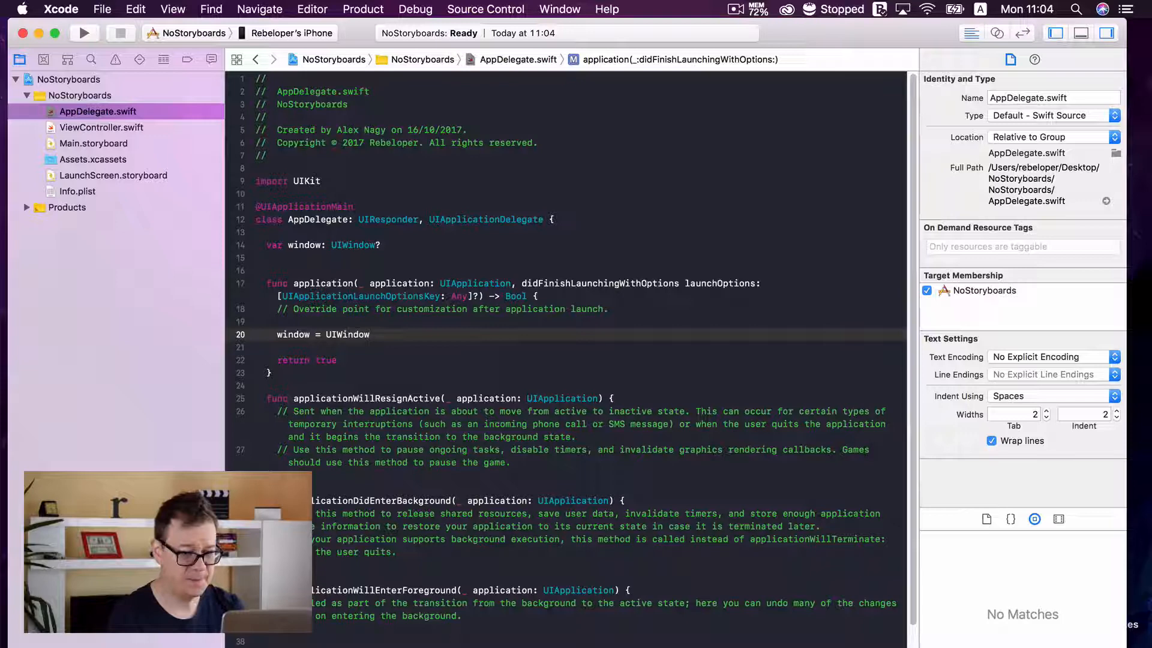
pyautogui.write('()')
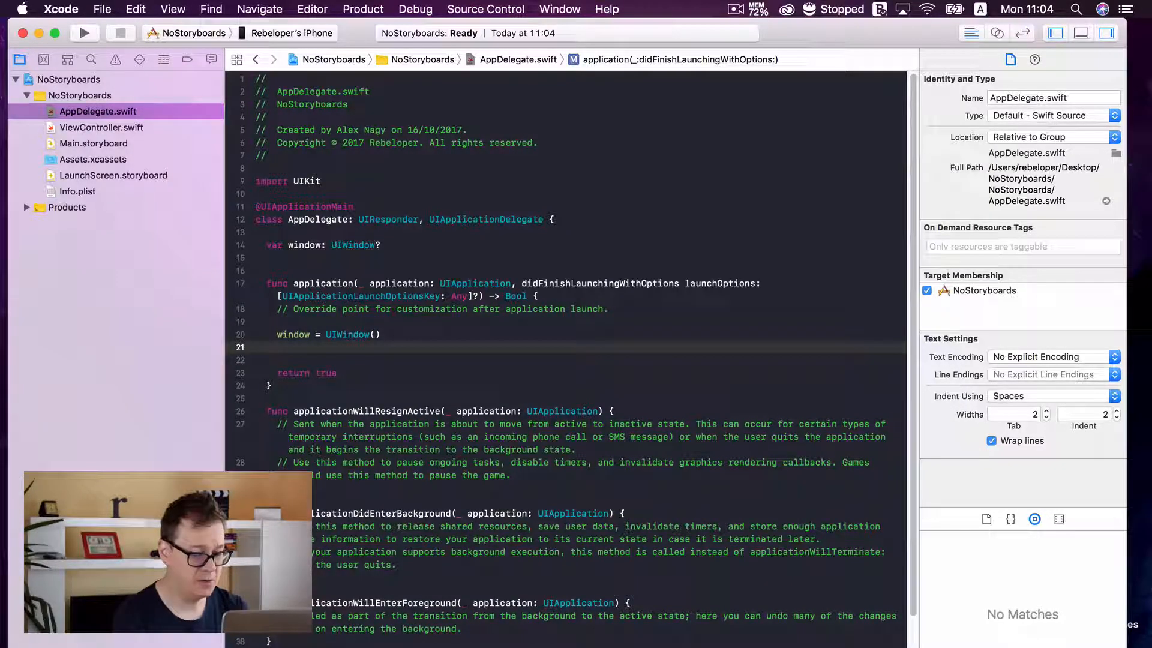
pyautogui.write('window.make')
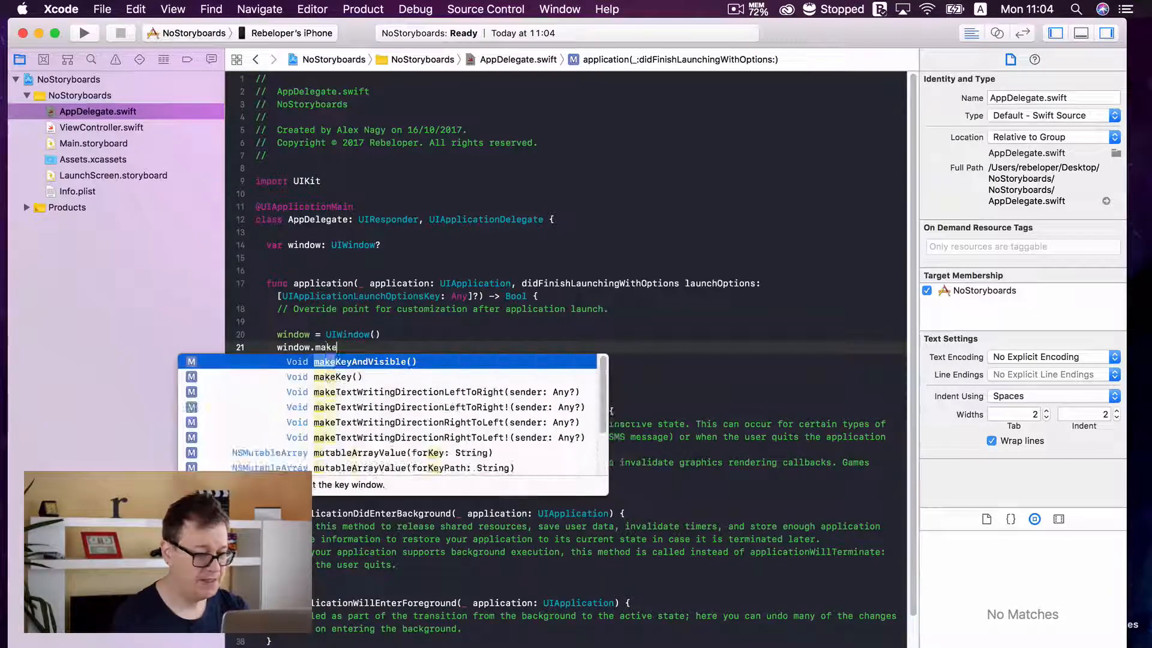
pyautogui.press('Return')
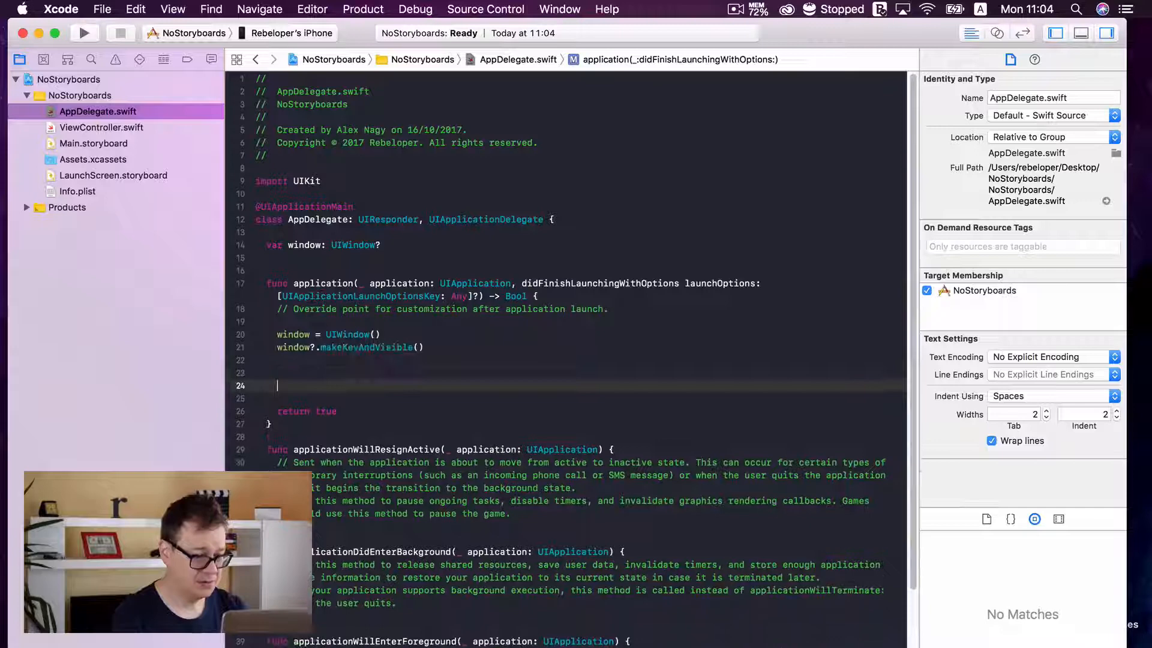
# Add window?.rootViewController = ?? as a placeholder assignment.
pyautogui.write('window?.')
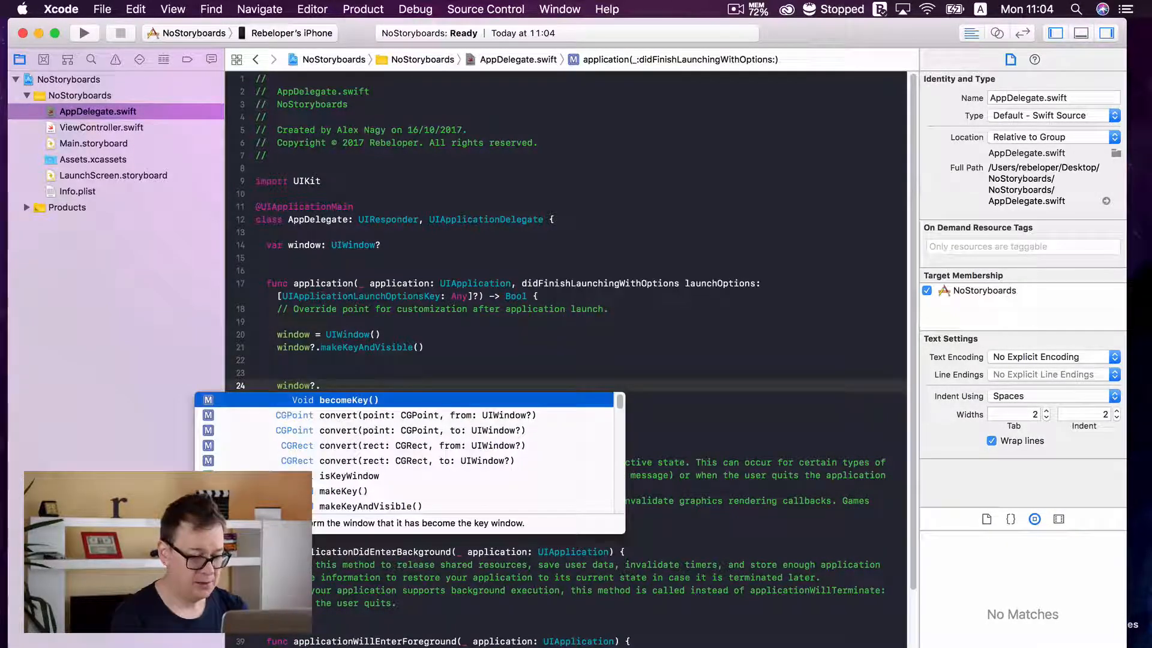
pyautogui.write('rootViewController =')
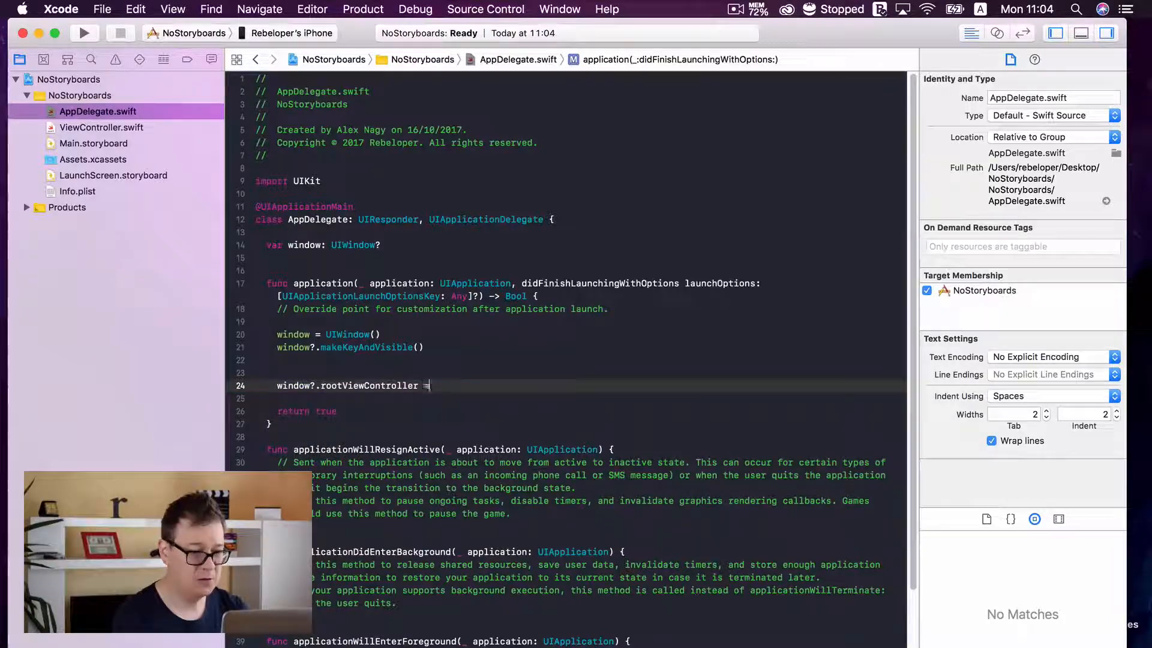
pyautogui.write('??')
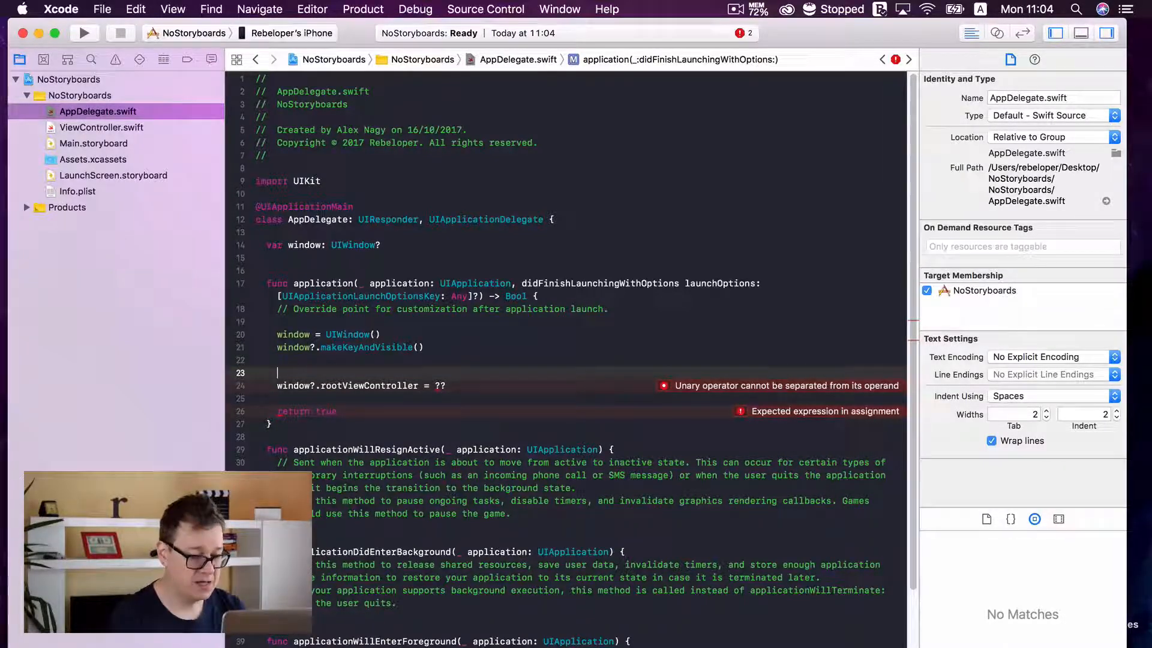
# Declare let purpleViewController = UIViewController().
pyautogui.write('let')
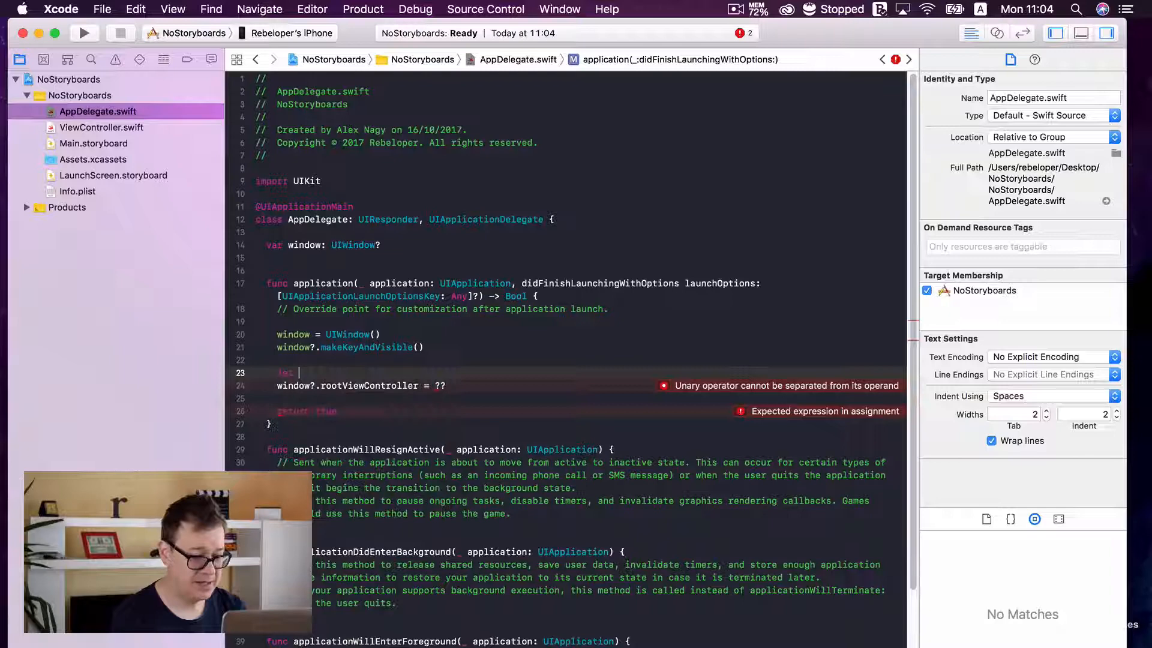
pyautogui.write('purpl')
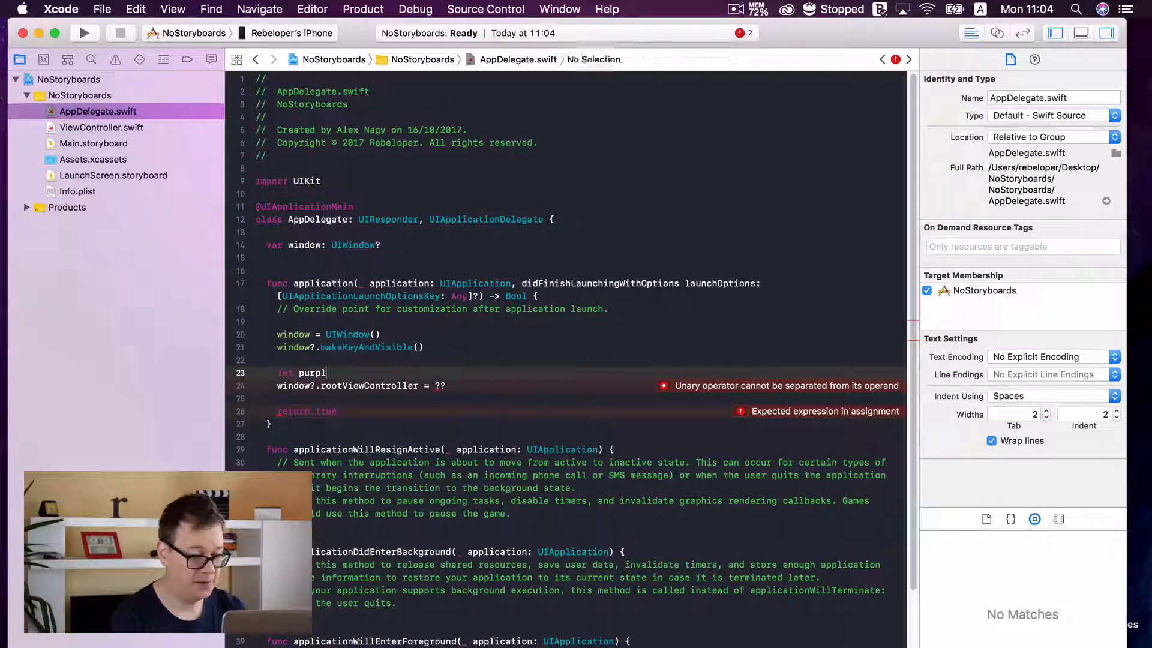
pyautogui.write('eViewCont')
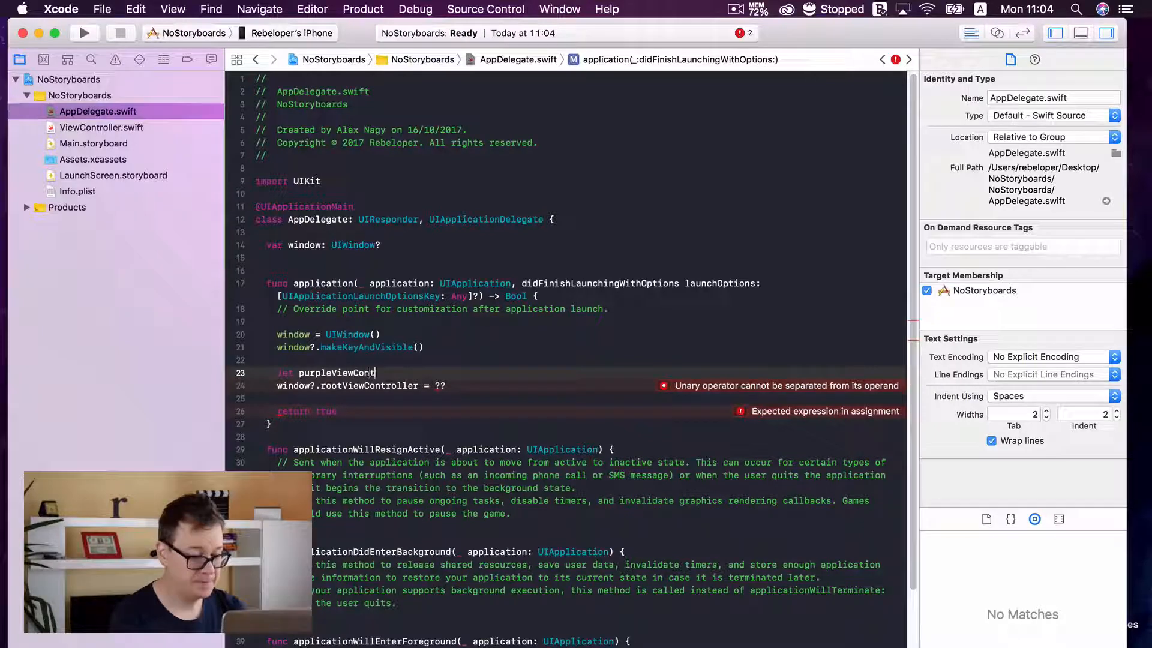
pyautogui.write('roller')
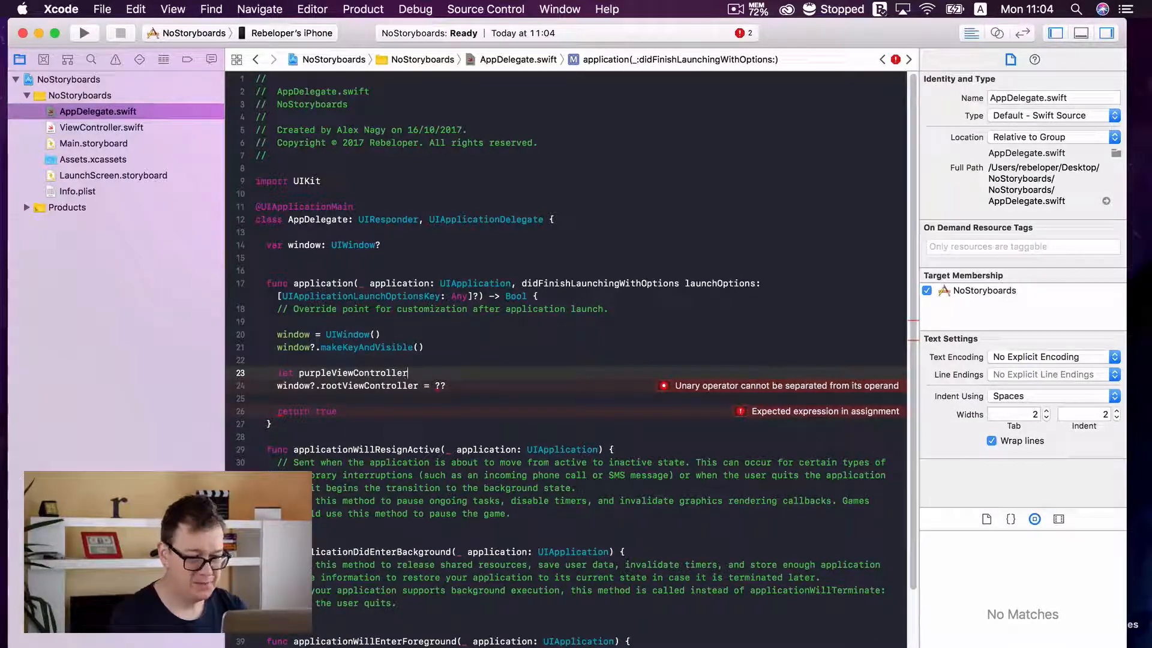
pyautogui.write('=')
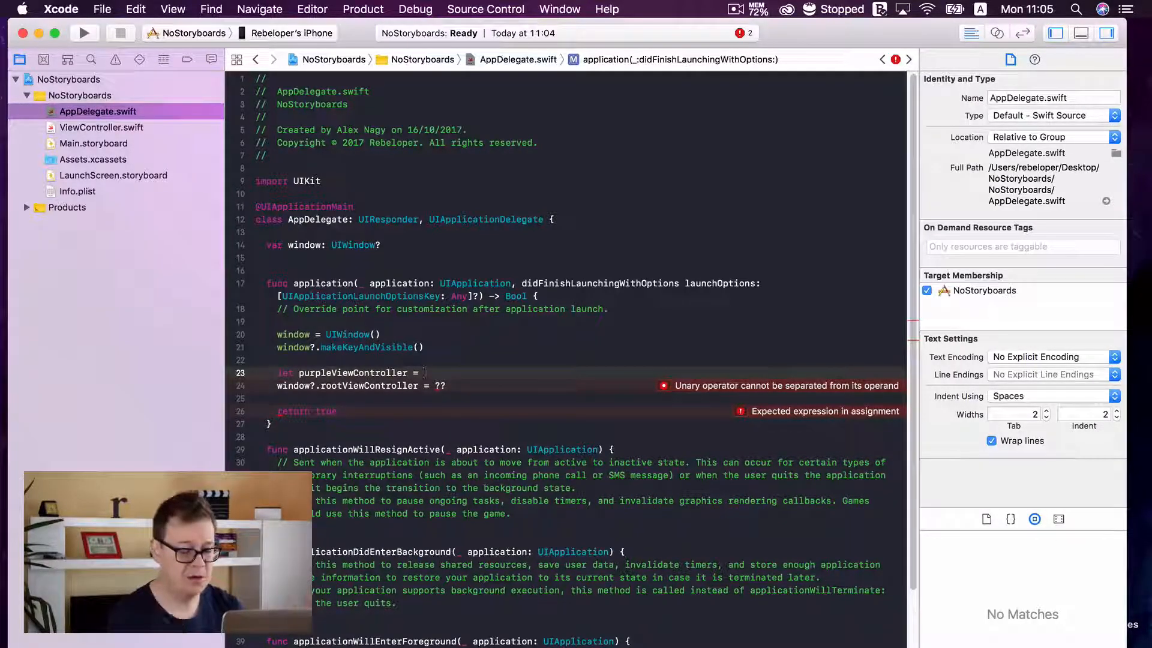
pyautogui.write('UIViewController(')
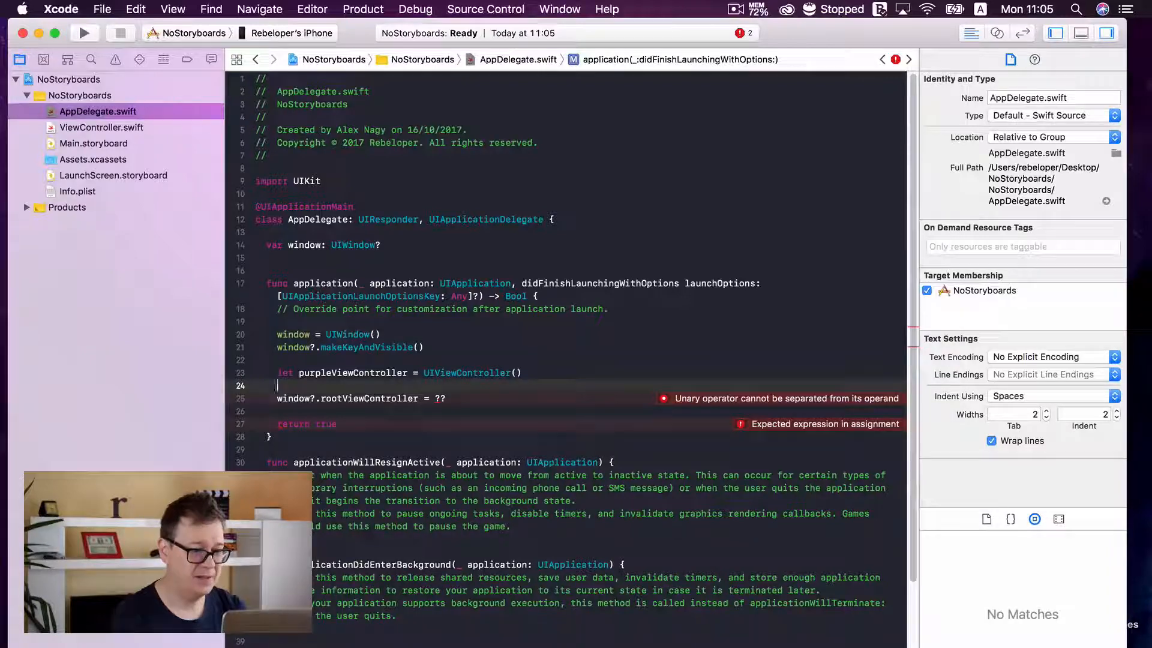
# Set purpleViewController.view.backgroundColor = .purple and assign it as the window's rootViewController.
pyautogui.write('purpleViewController')
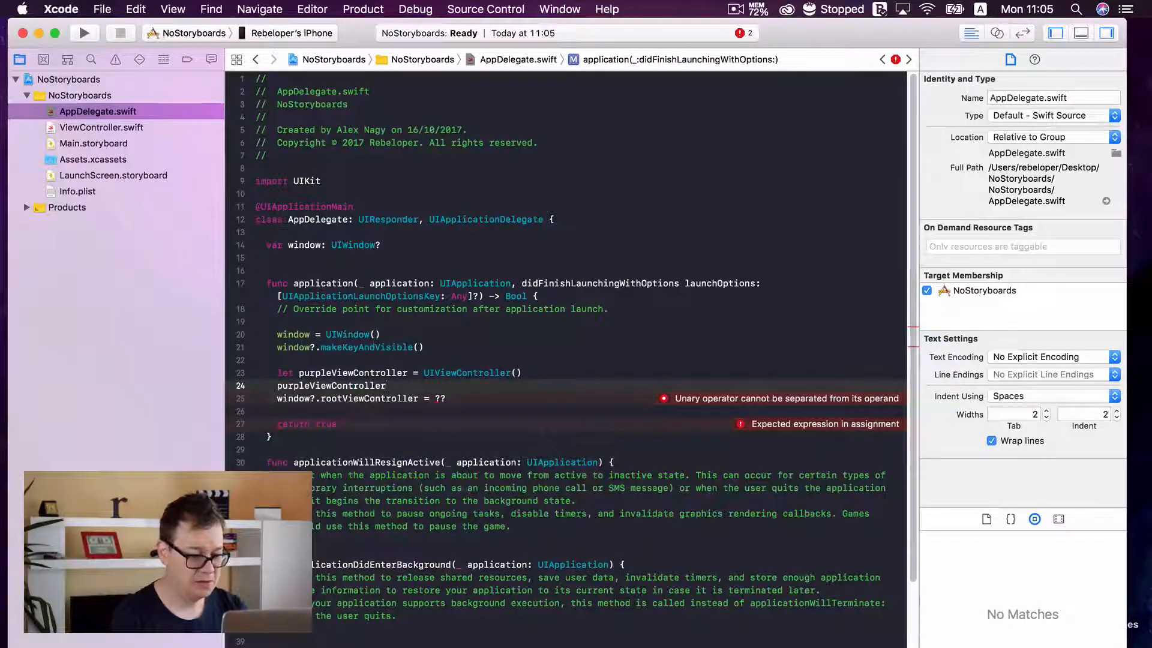
pyautogui.write('.view.backgroundColor =')
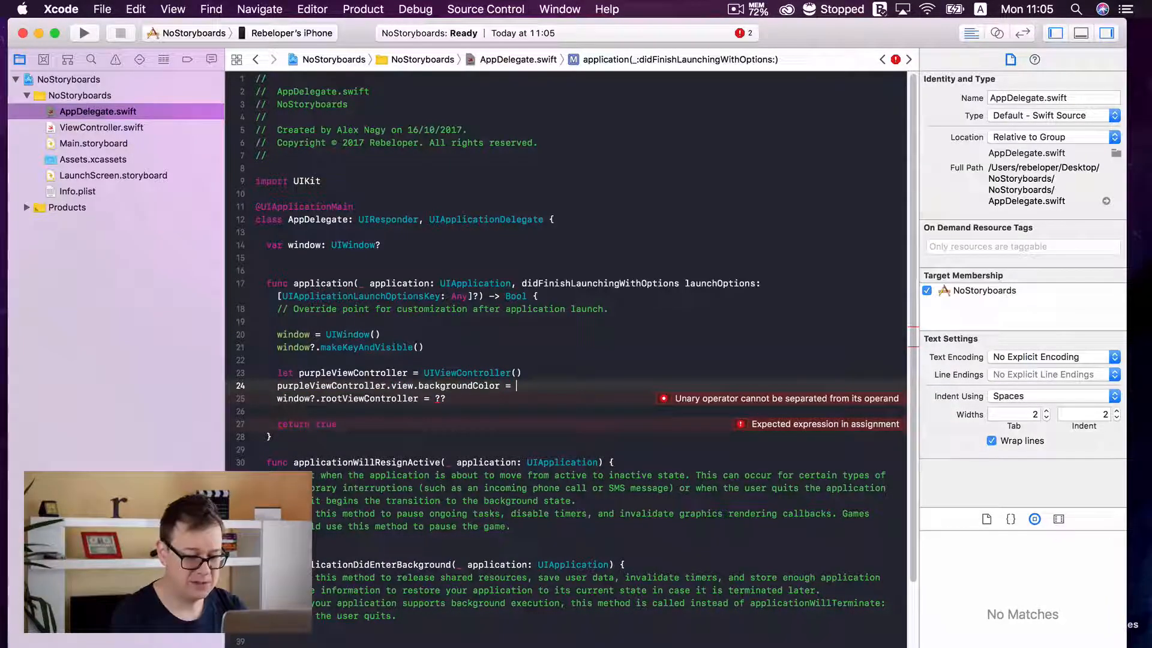
pyautogui.write('.purp')
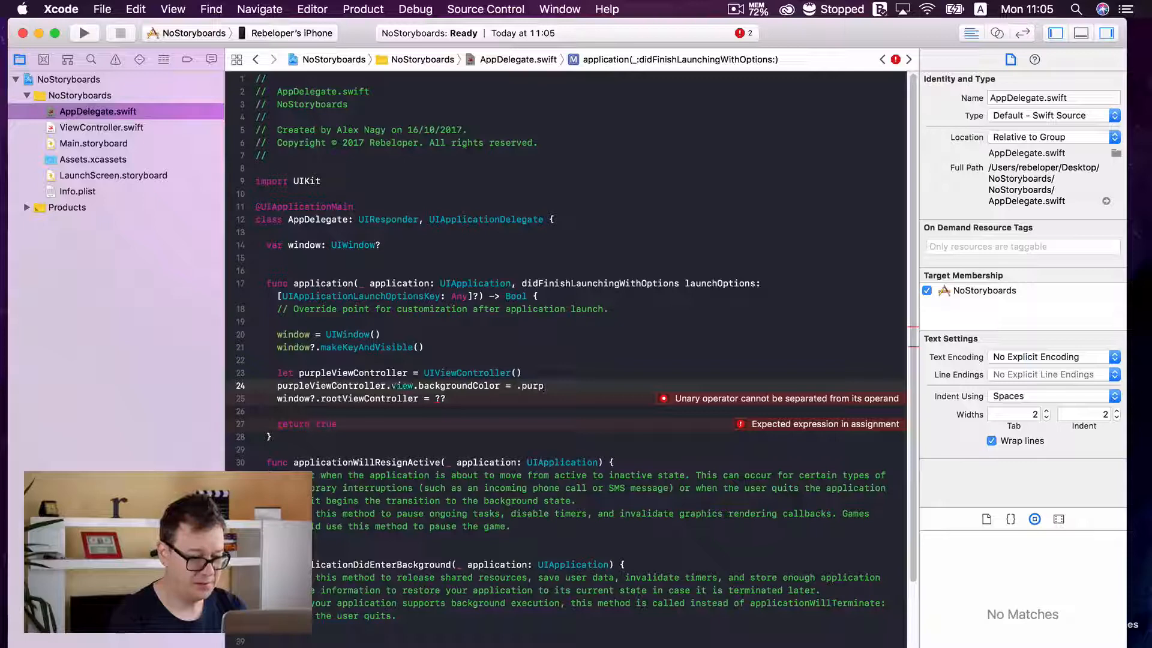
pyautogui.write('la')
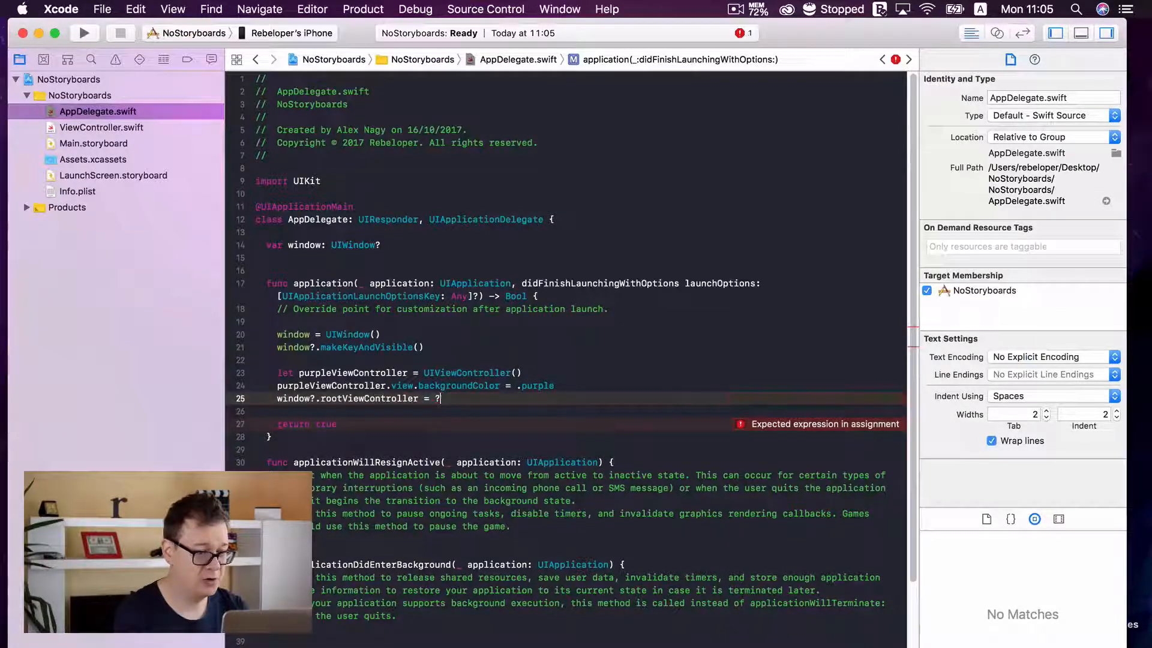
pyautogui.press('backspace')
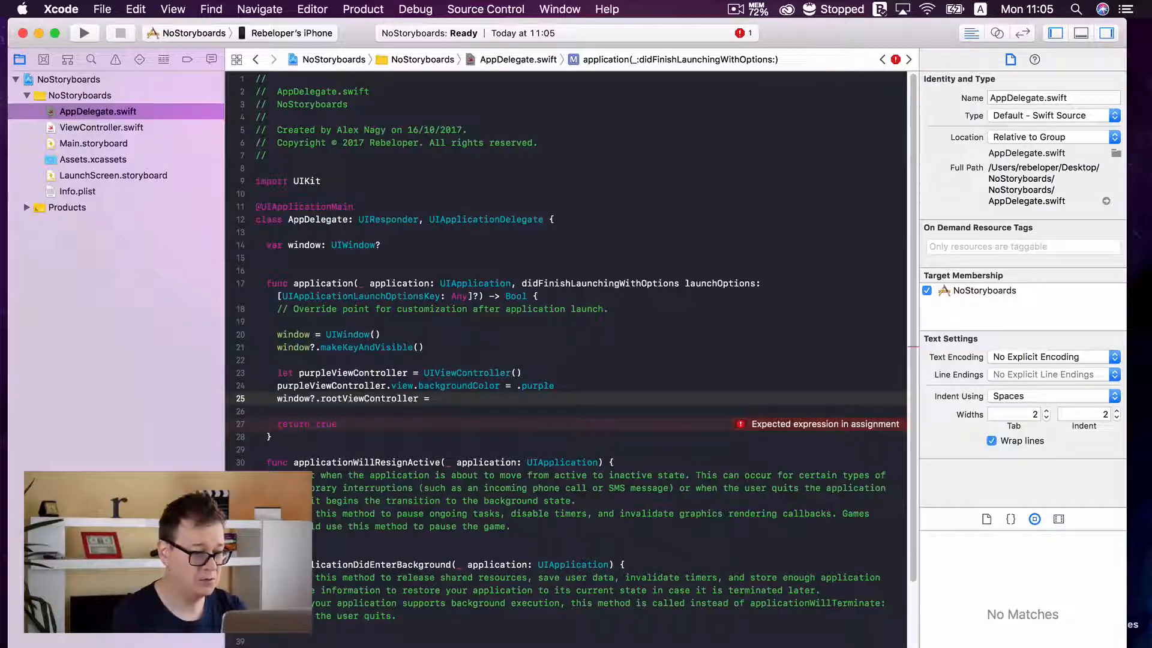
pyautogui.write('purpleViewController')
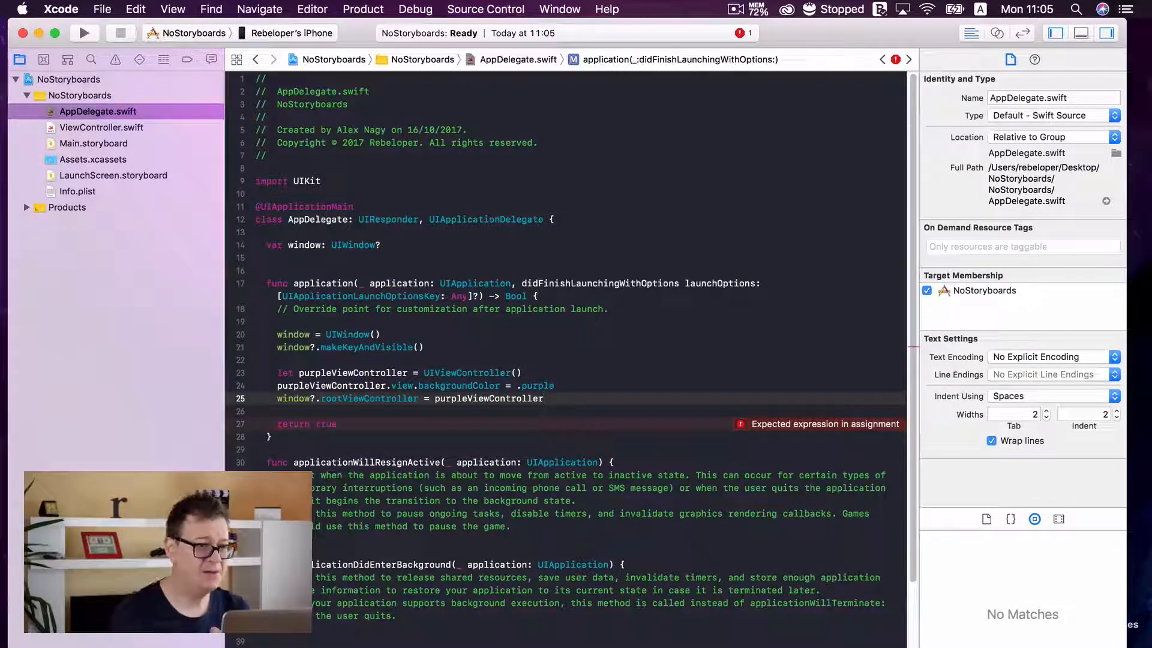
# Choose the iPhone X simulator as destination and build and run NoStoryboards.
pyautogui.click(292, 33)
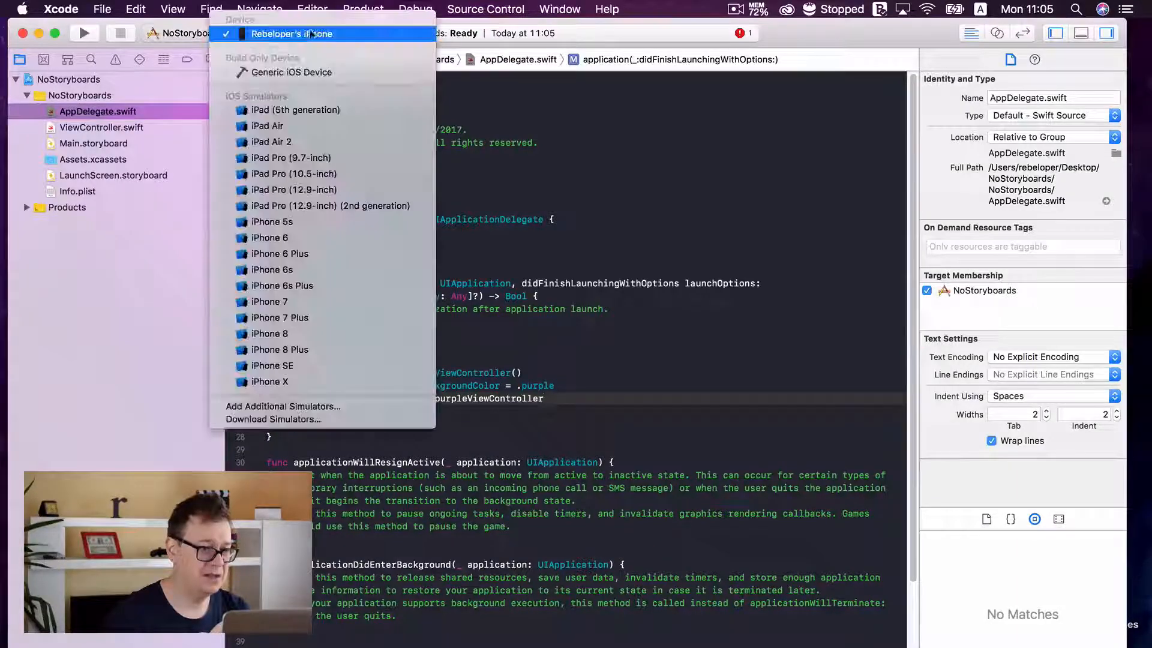
pyautogui.click(270, 381)
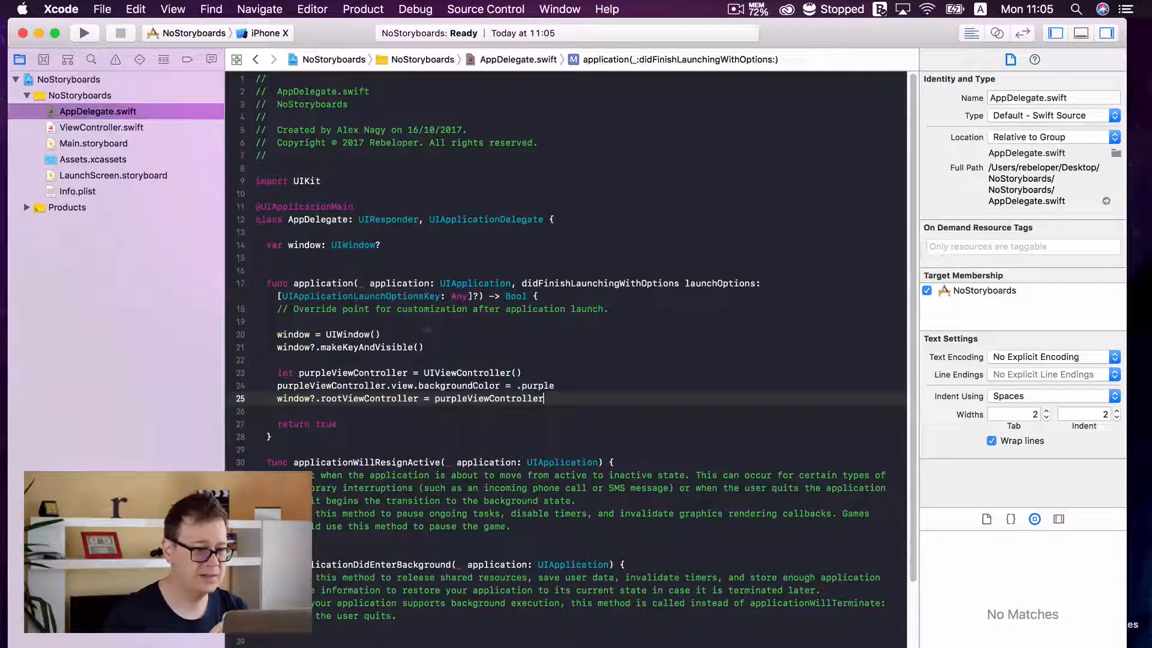
pyautogui.click(84, 34)
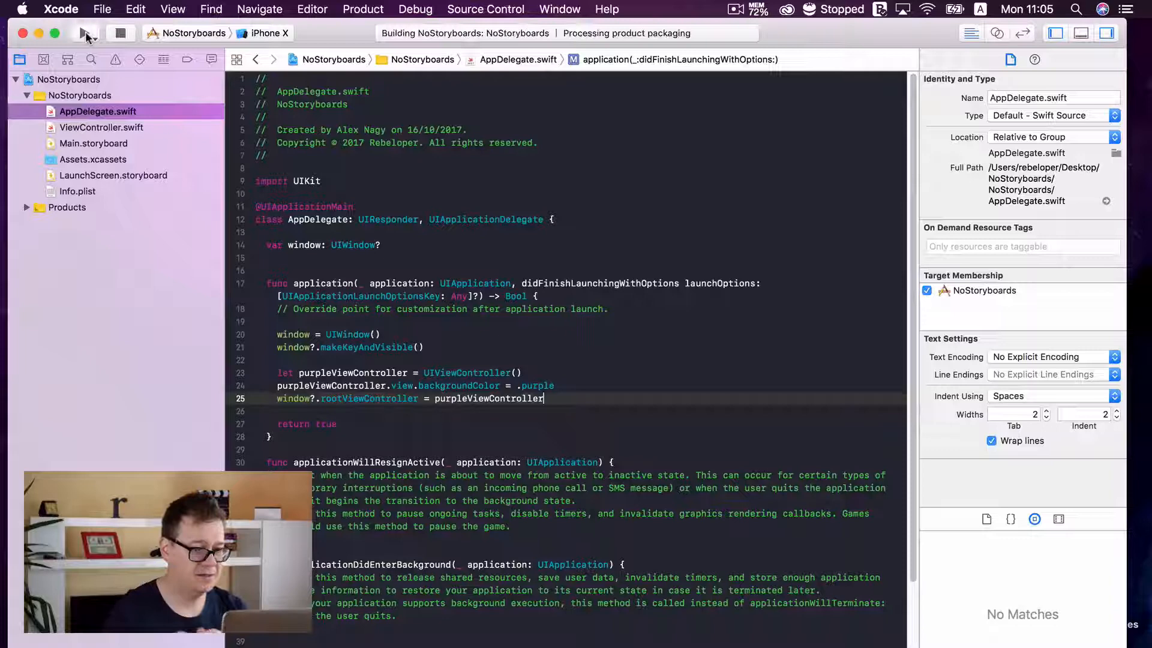